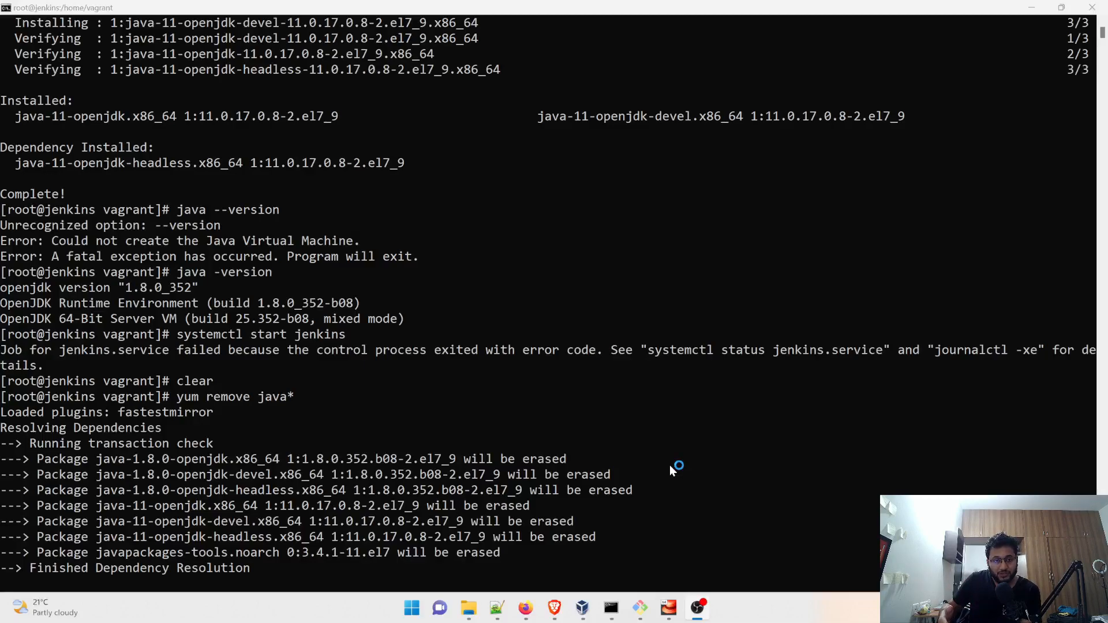
{"action": "mouse_move", "coordinate": [671, 471]}
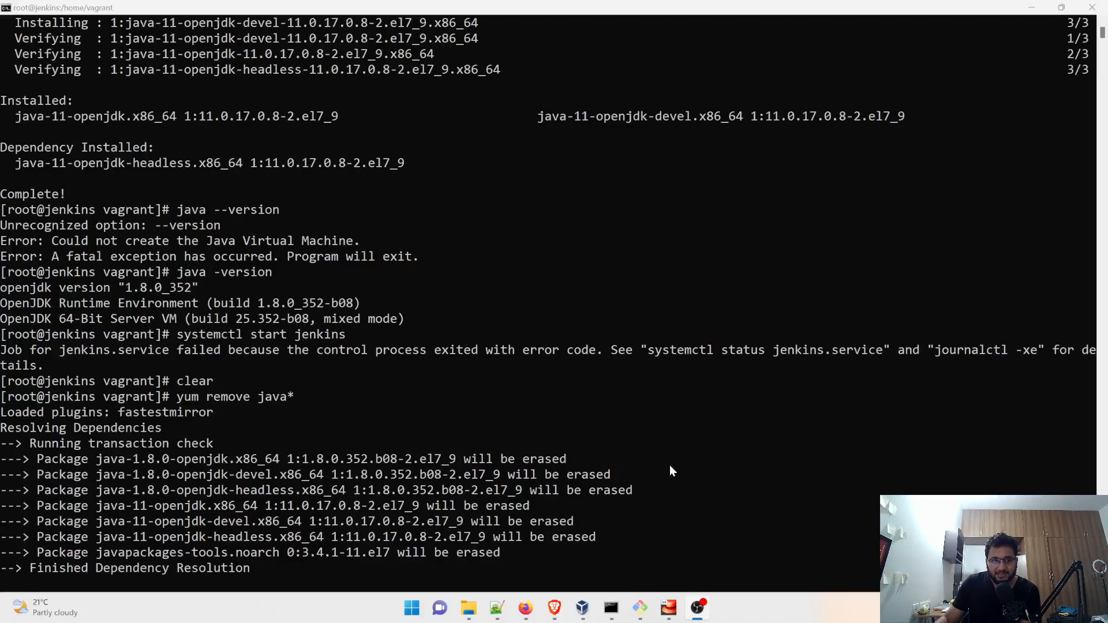
{"action": "scroll", "scroll_direction": "down", "scroll_amount": 3}
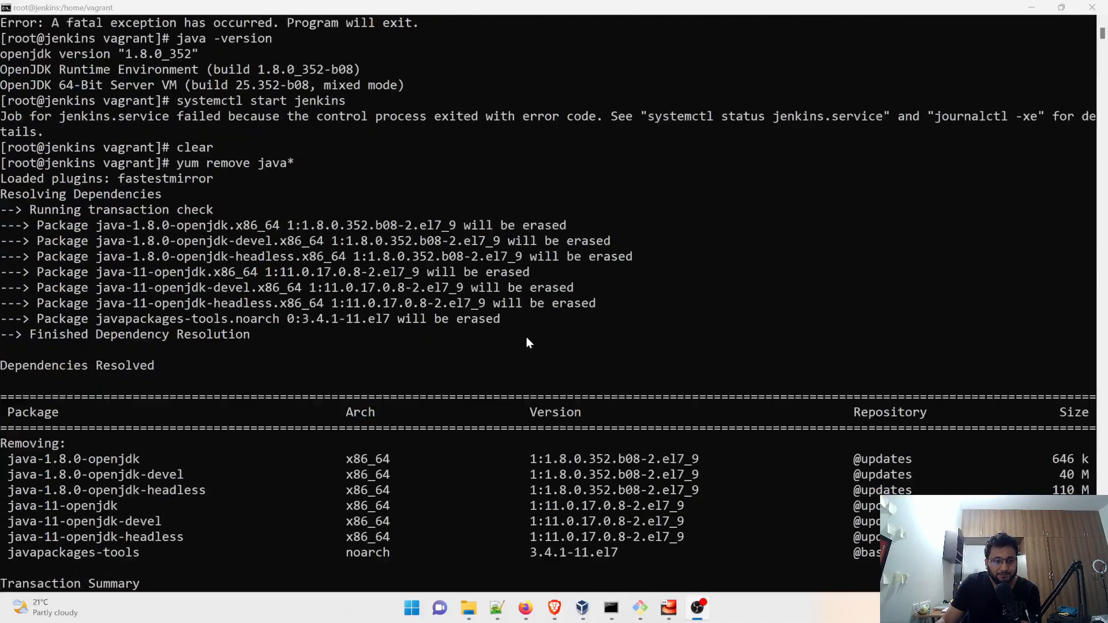
{"action": "scroll", "scroll_direction": "down", "scroll_amount": 3}
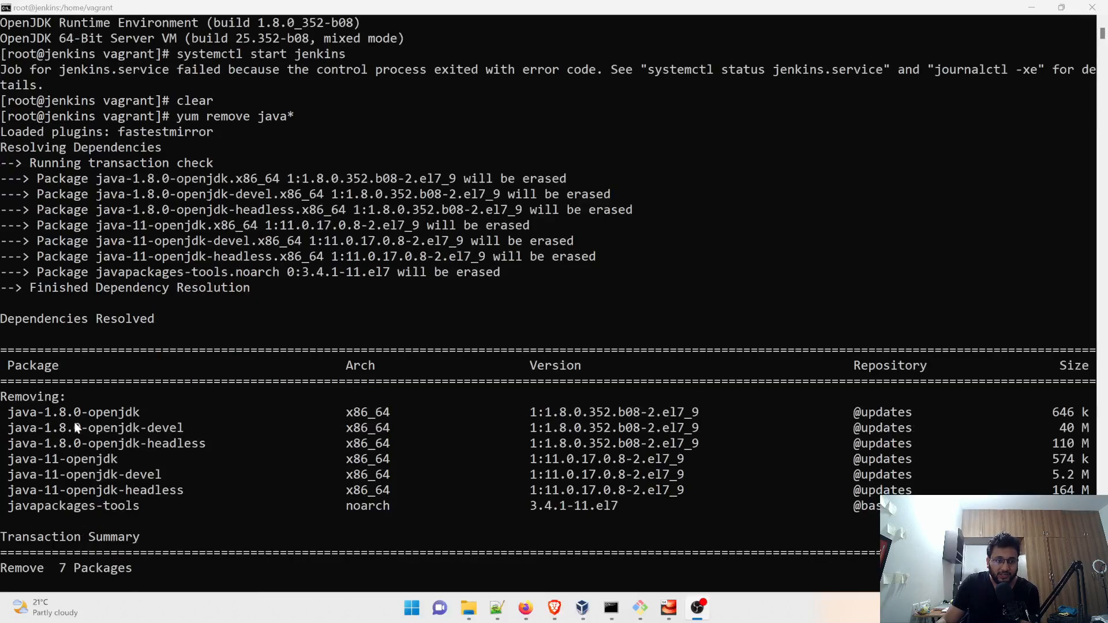
{"action": "mouse_move", "coordinate": [110, 429]}
{"action": "type", "text": "sudo yum install java-11-openjdk java-11-openjdk-devel -y"}
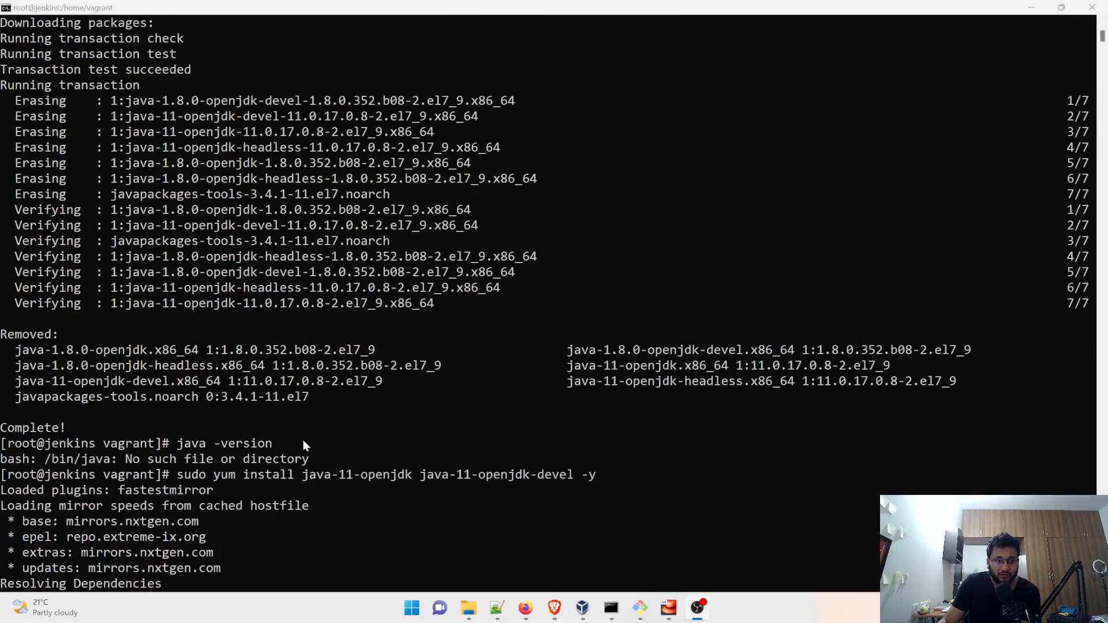
{"action": "scroll", "scroll_direction": "down", "scroll_amount": 3}
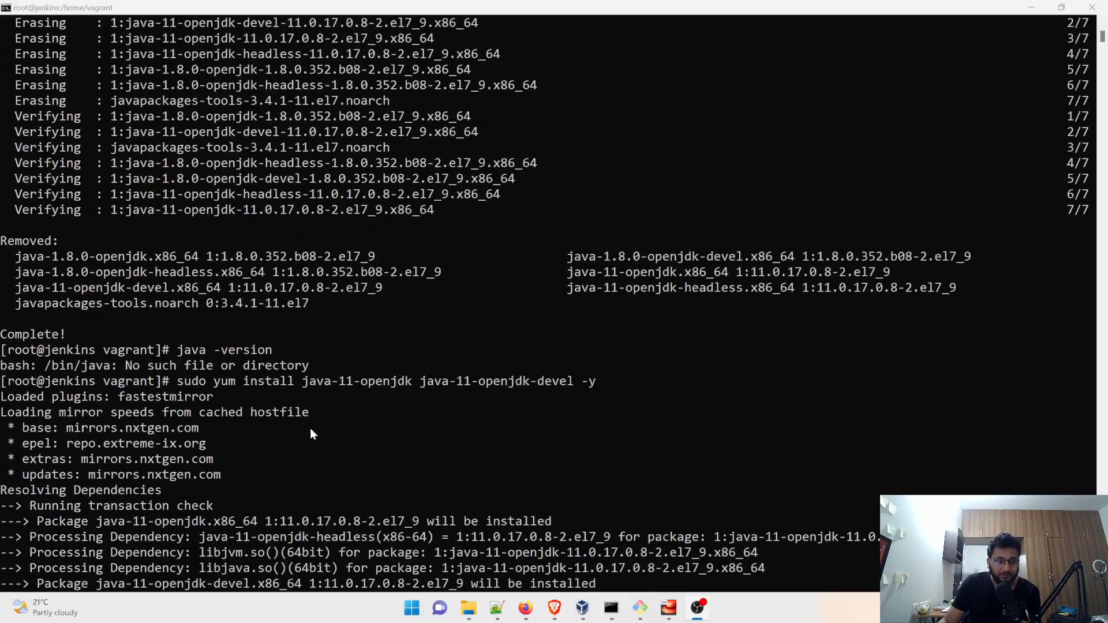
{"action": "mouse_move", "coordinate": [188, 374]}
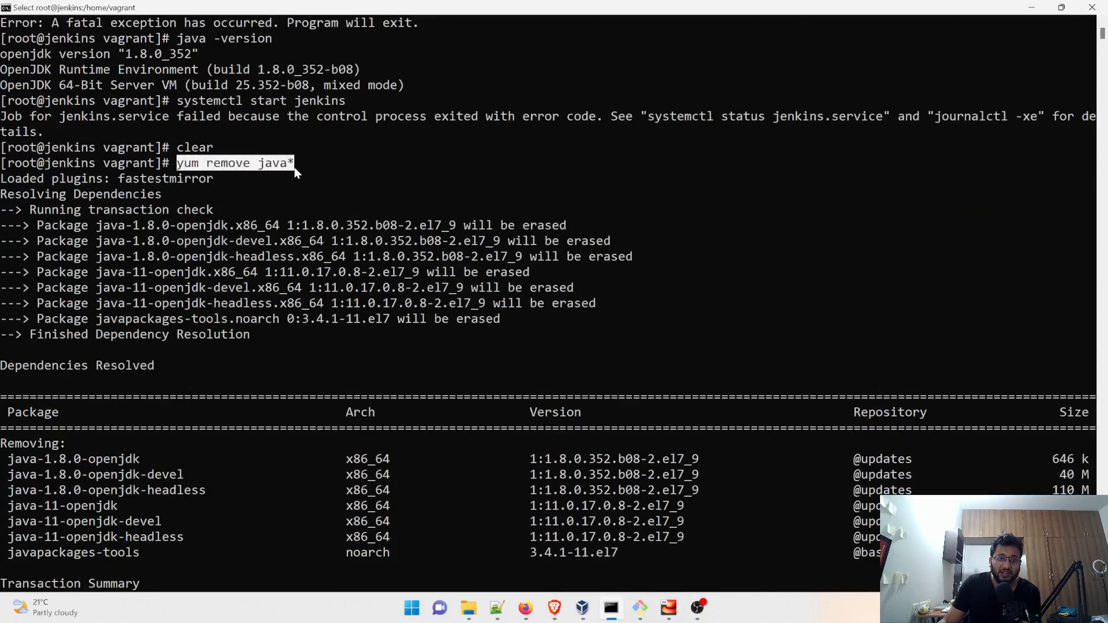
{"action": "mouse_move", "coordinate": [283, 253]}
{"action": "type", "text": "sudo yum install java-11-openjdk java-11-openjdk-devel -y"}
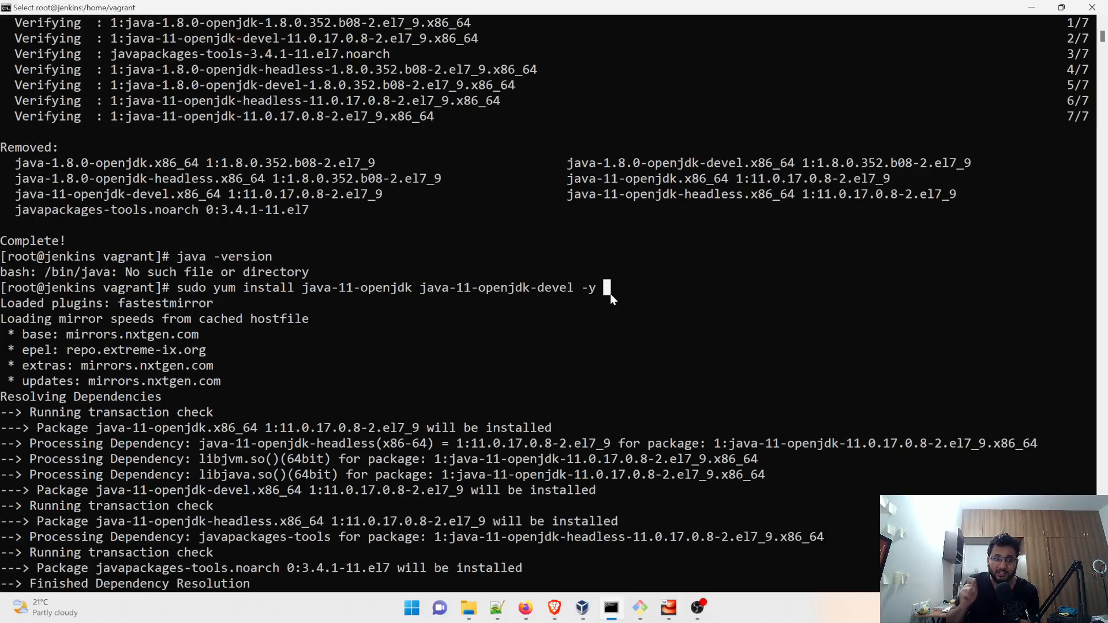
{"action": "mouse_move", "coordinate": [599, 314]}
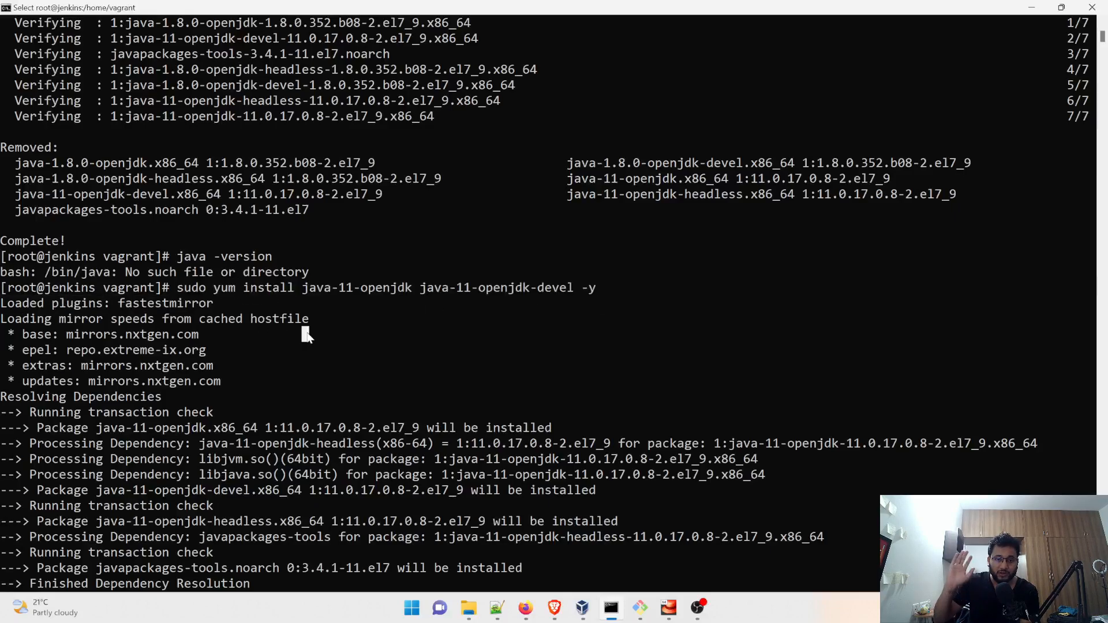
{"action": "mouse_move", "coordinate": [326, 361]}
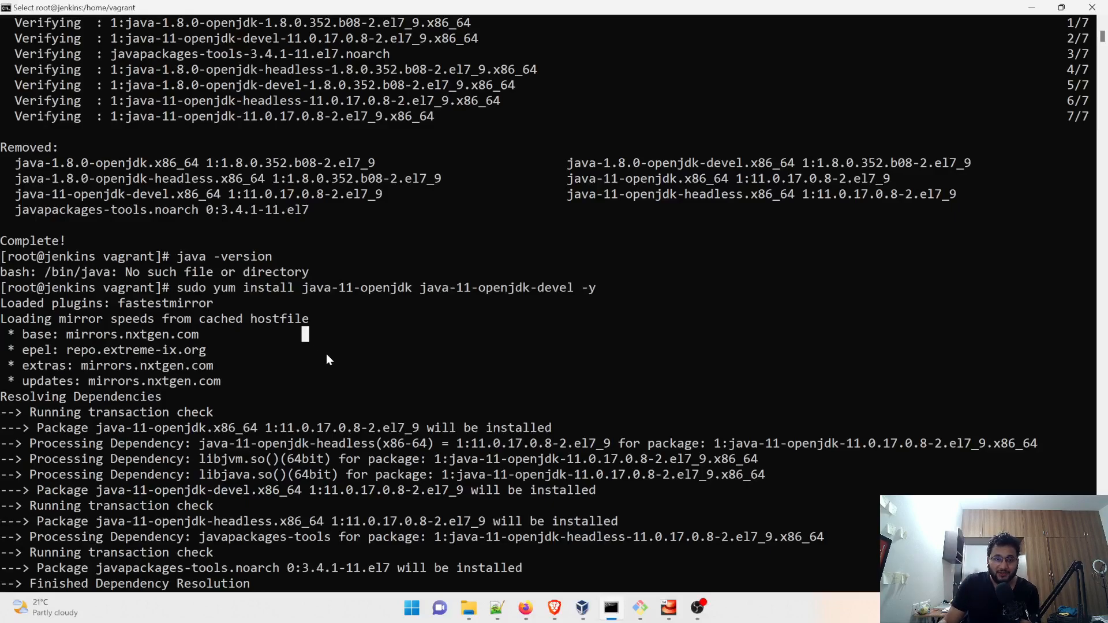